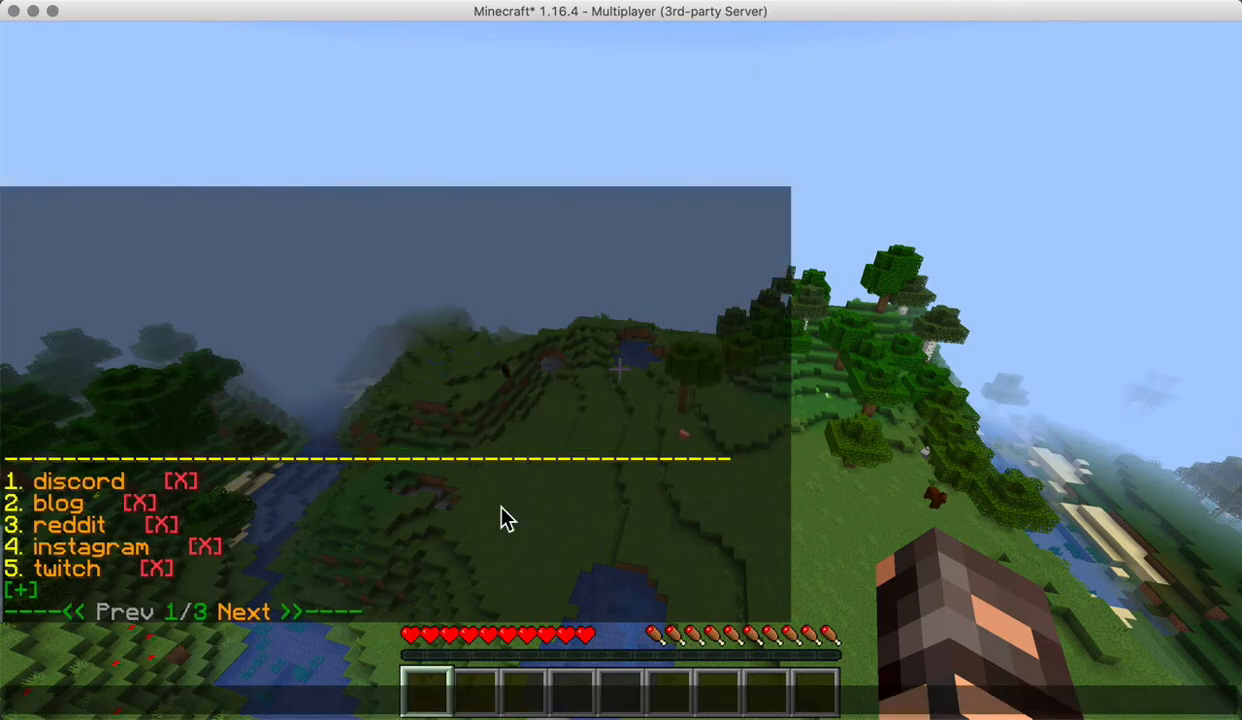
# Step: Page to the last CMI alias page, view /twitter's commands, run /twitter, then clear chat
pyautogui.click(244, 611)
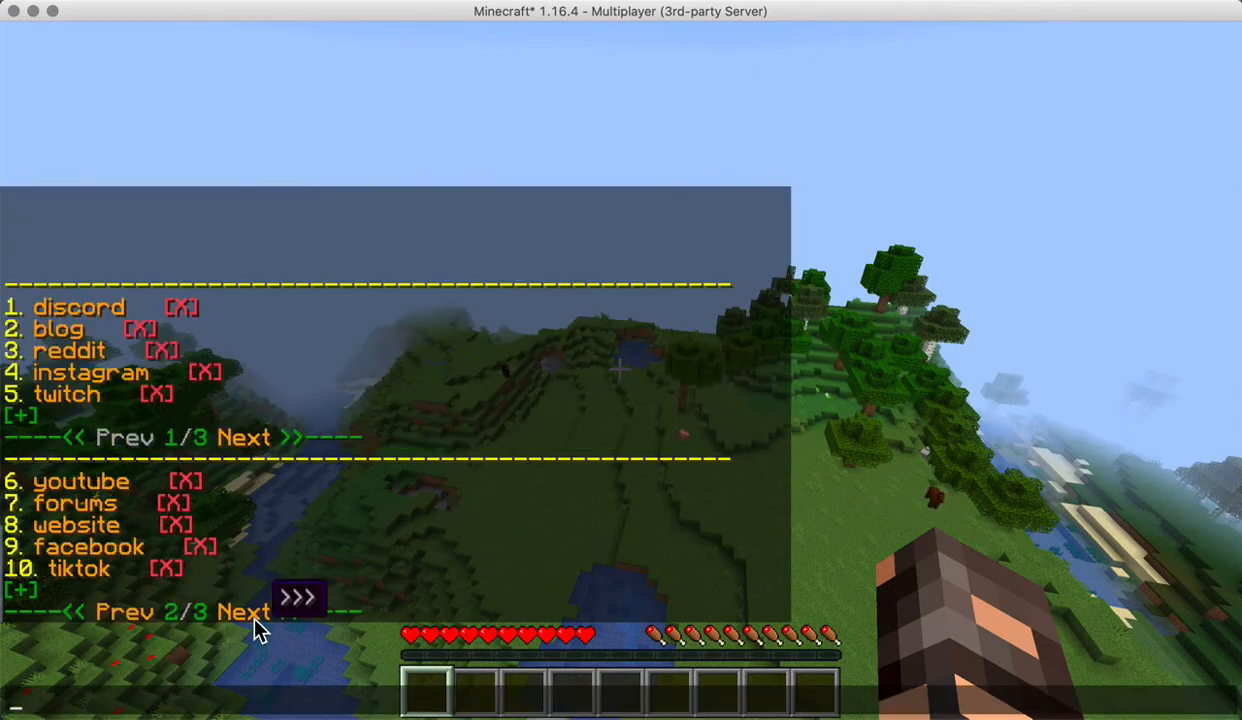
pyautogui.click(245, 611)
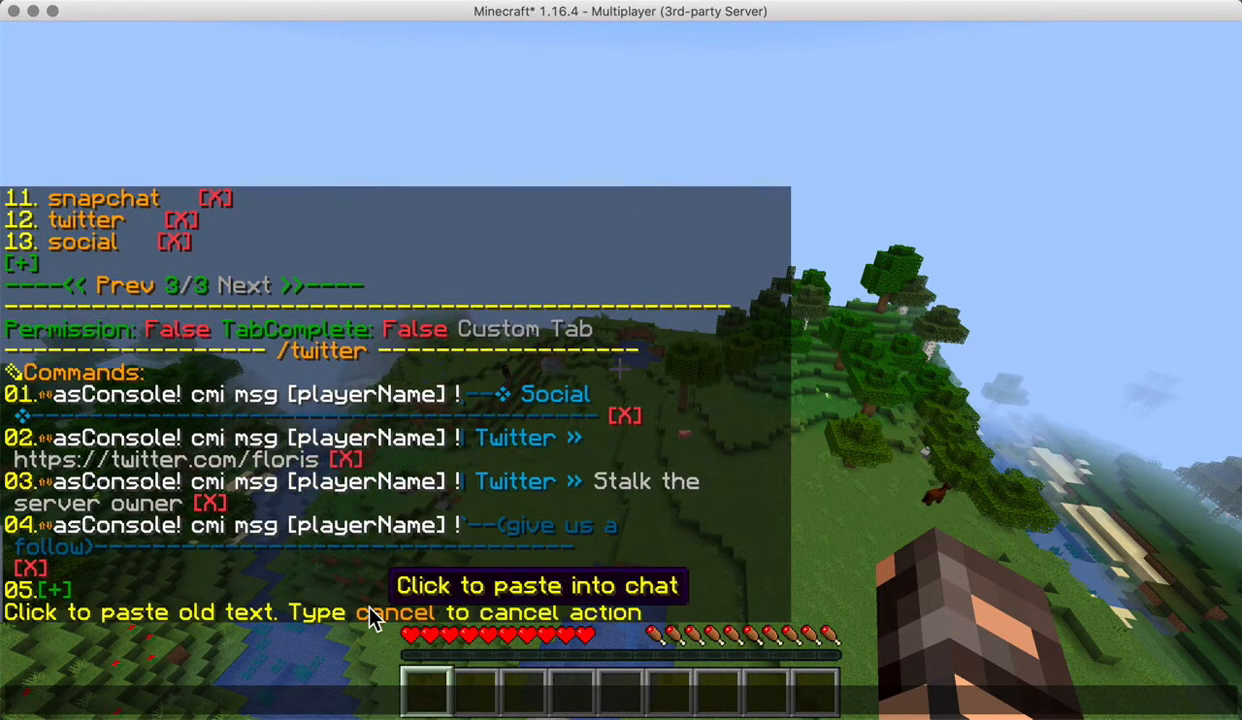
pyautogui.click(537, 585)
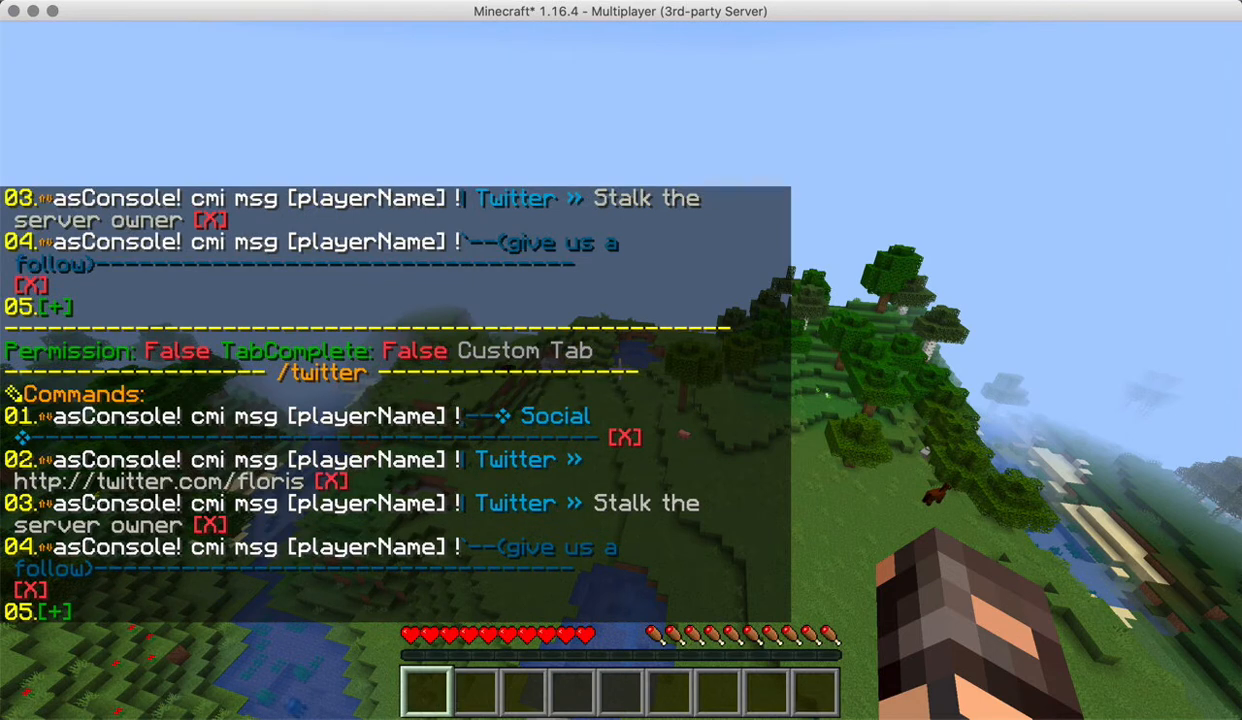
pyautogui.write('/twitter')
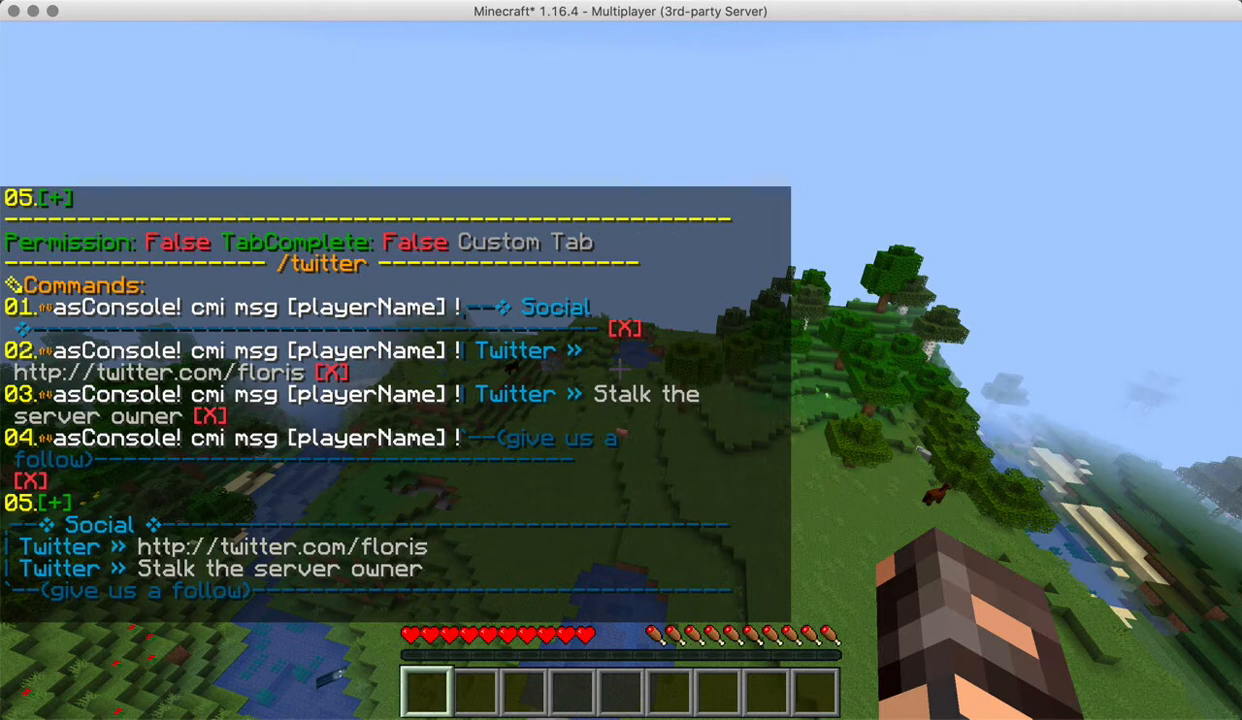
pyautogui.write('/cni')
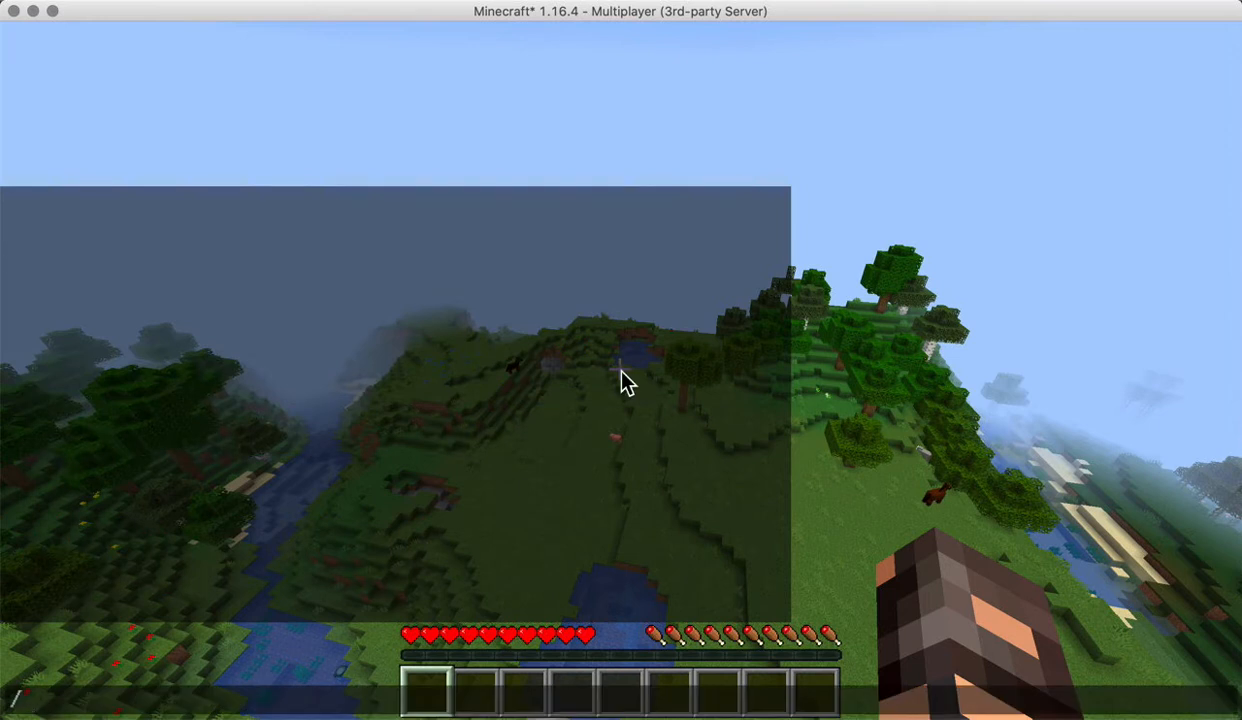
# Step: Run /social with tab-completed subcommands, run /instagram, clear chat with /cmi clearchat self, then type /blog
pyautogui.write('social')
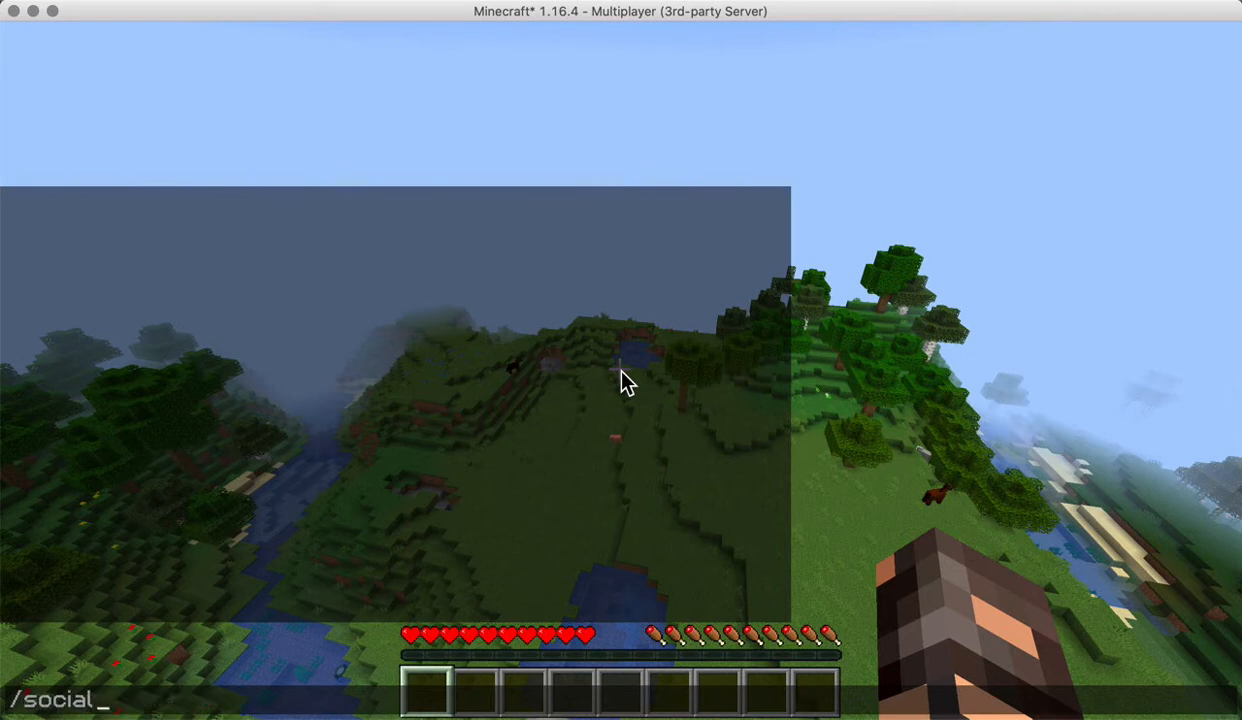
pyautogui.write('blog')
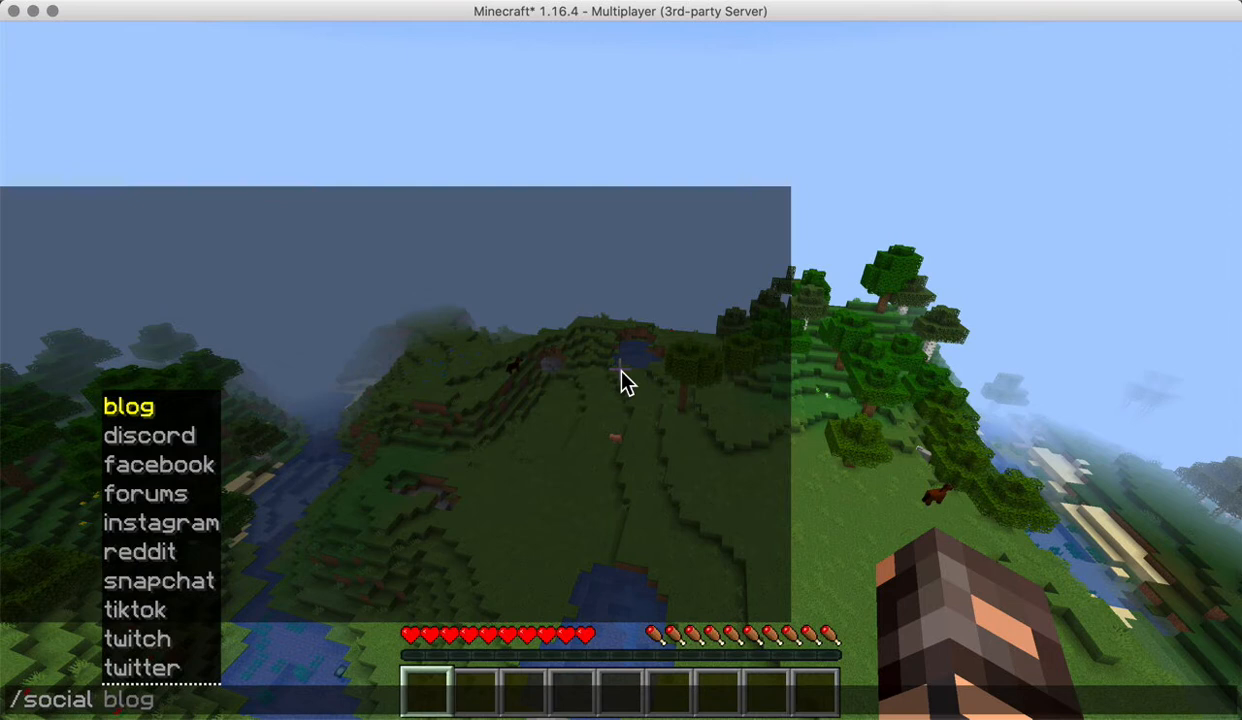
pyautogui.moveTo(332, 635)
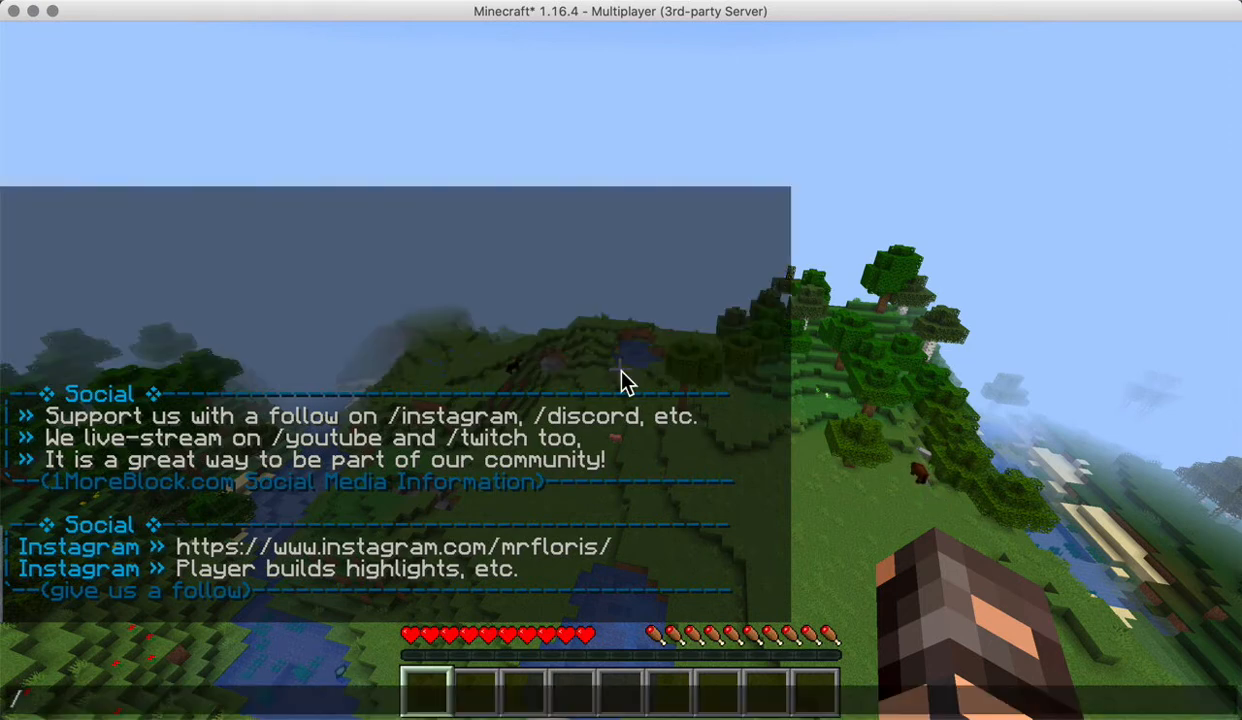
pyautogui.write('/instagram')
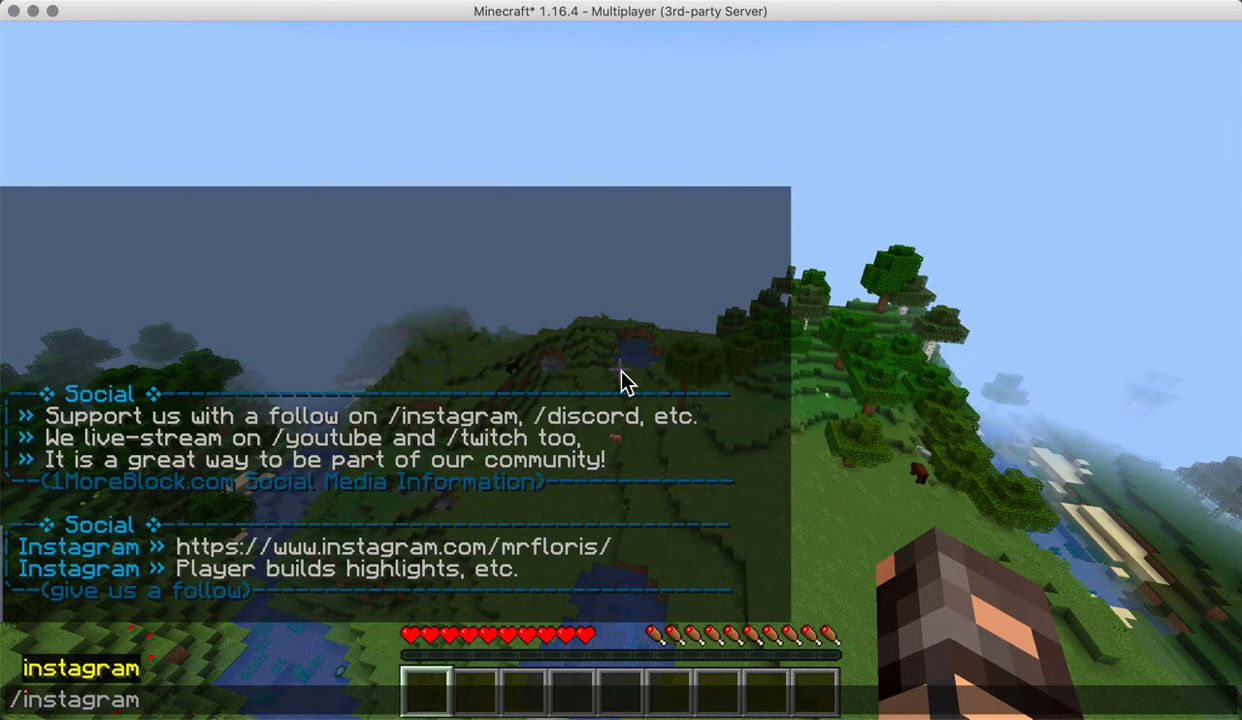
pyautogui.write('/cmi clearchat self')
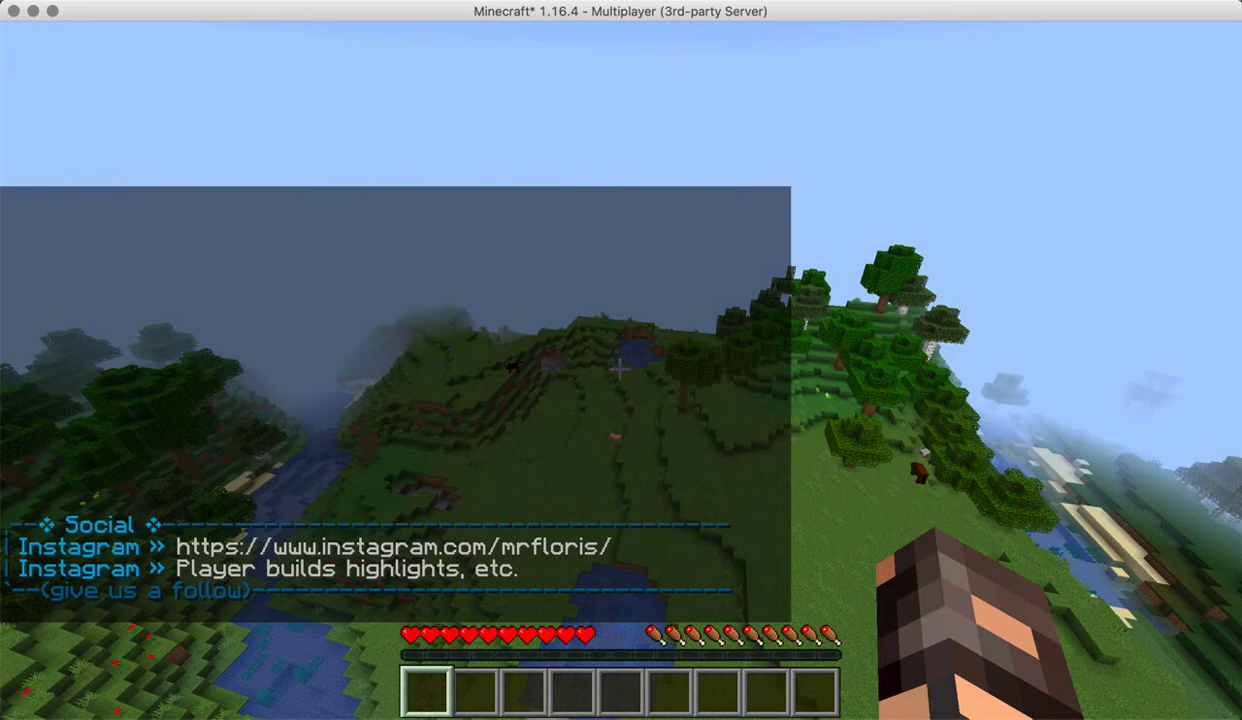
pyautogui.write('/blog')
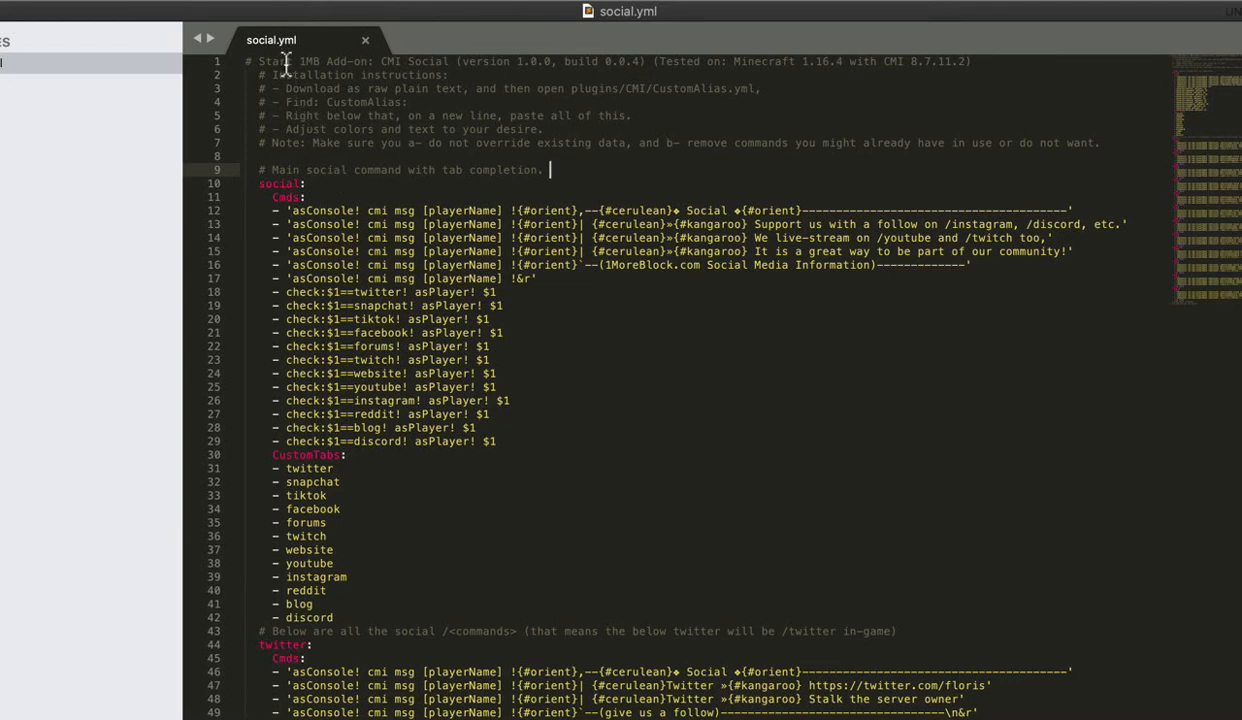
pyautogui.moveTo(370, 131)
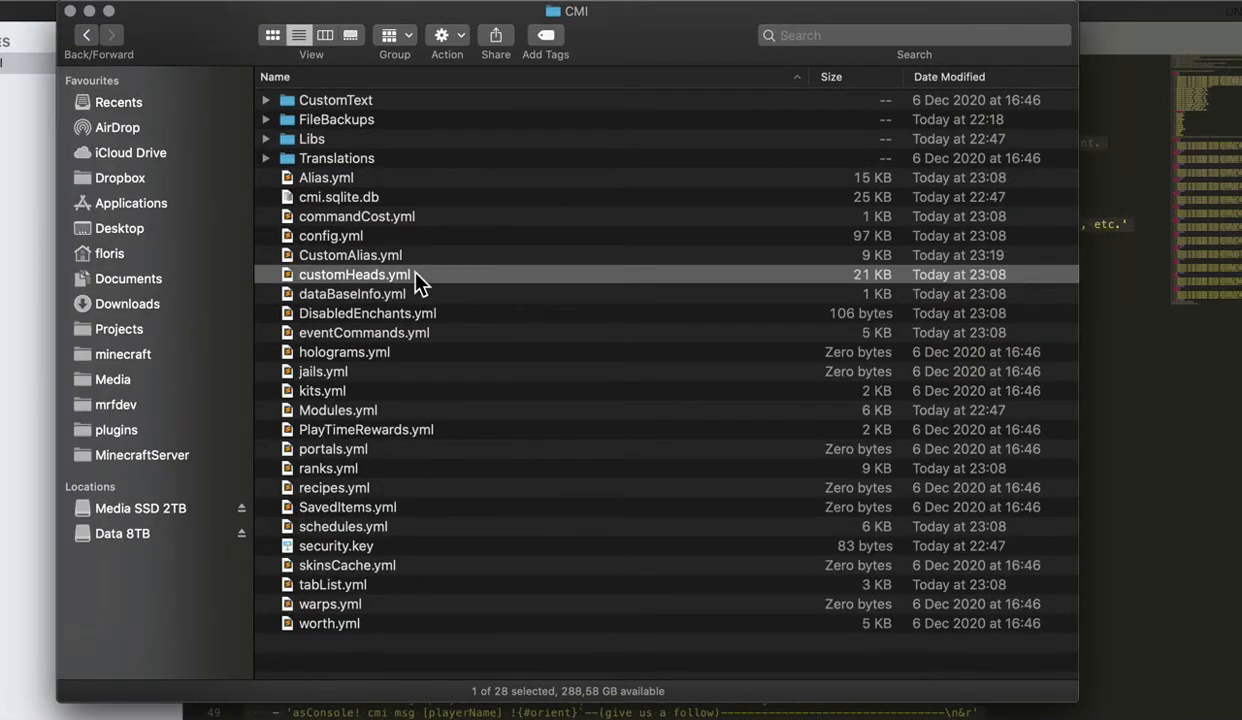
# Step: Open CustomAlias.yml from the CMI plugin folder in Sublime Text
pyautogui.doubleClick(350, 255)
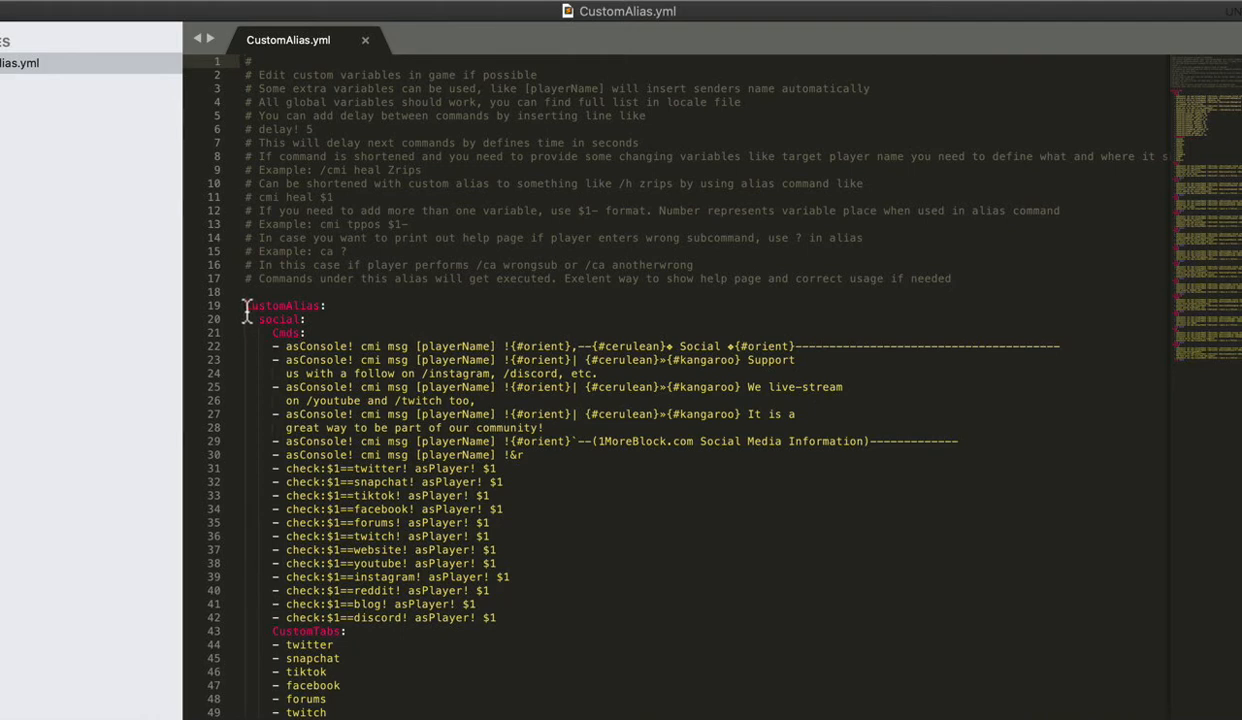
pyautogui.moveTo(353, 305)
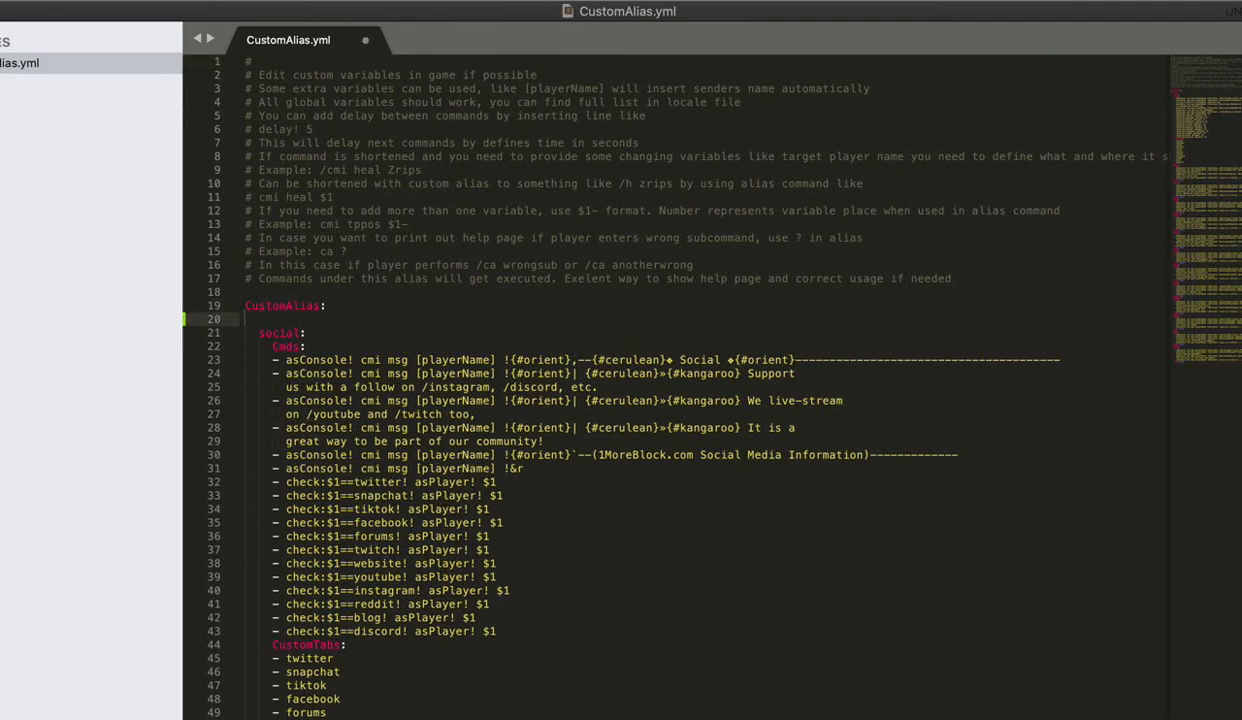
# Step: Scroll down through the pasted CMI Social alias block to check its per-platform commands
pyautogui.scroll(-3)
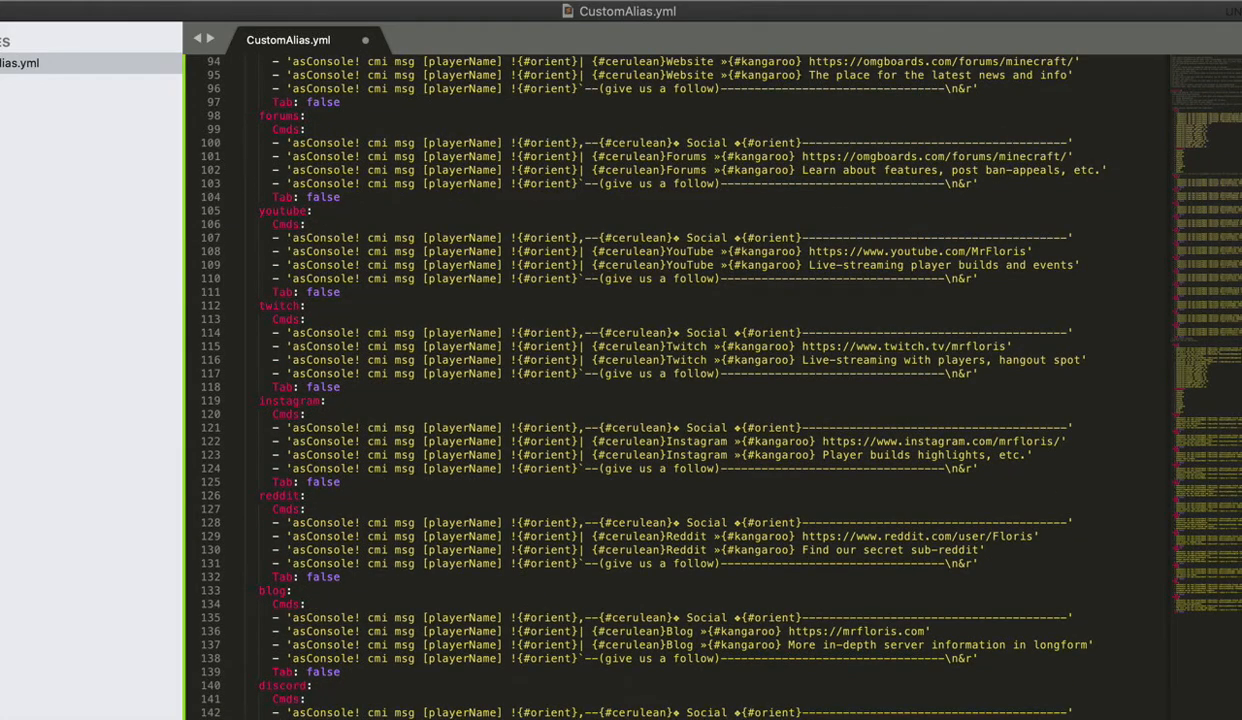
pyautogui.scroll(-3)
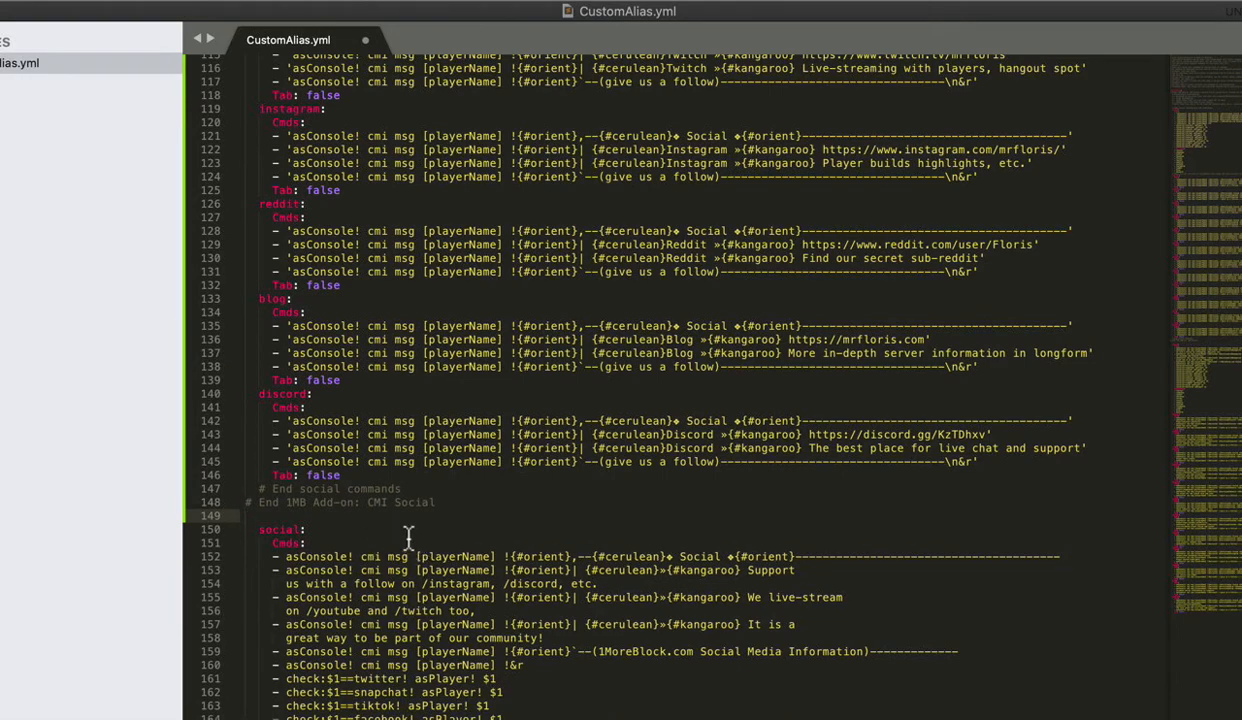
pyautogui.scroll(-3)
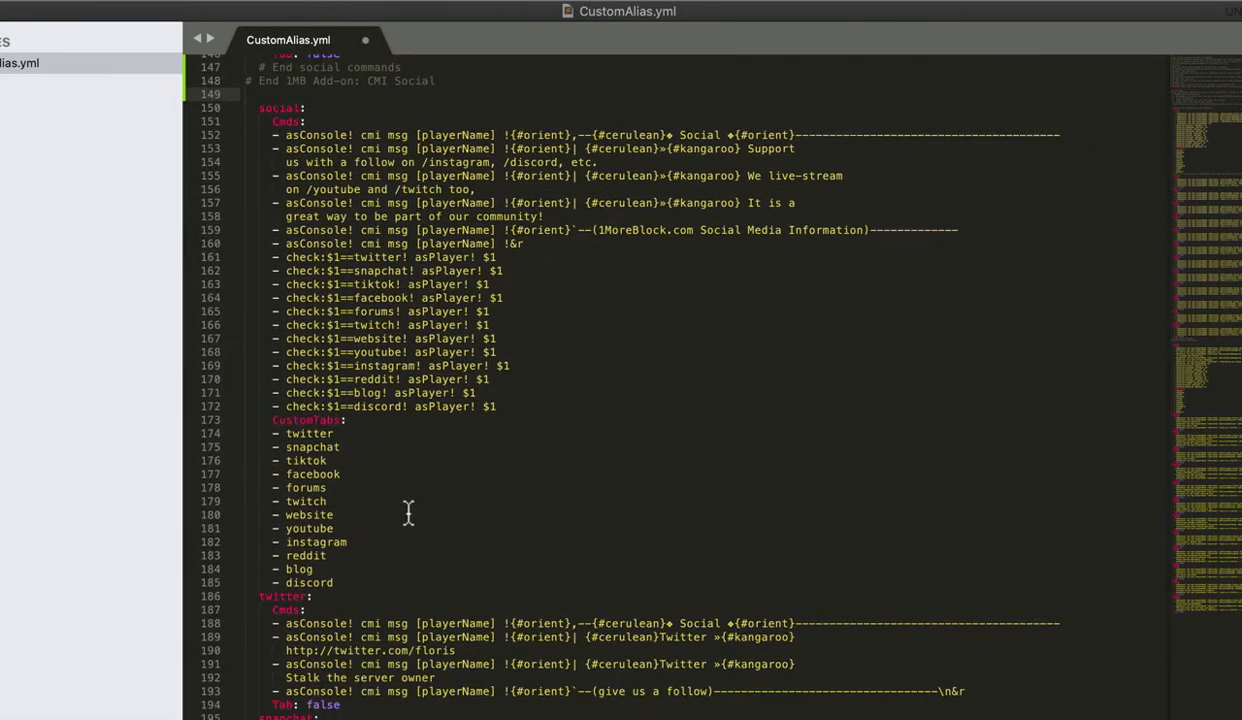
pyautogui.scroll(-3)
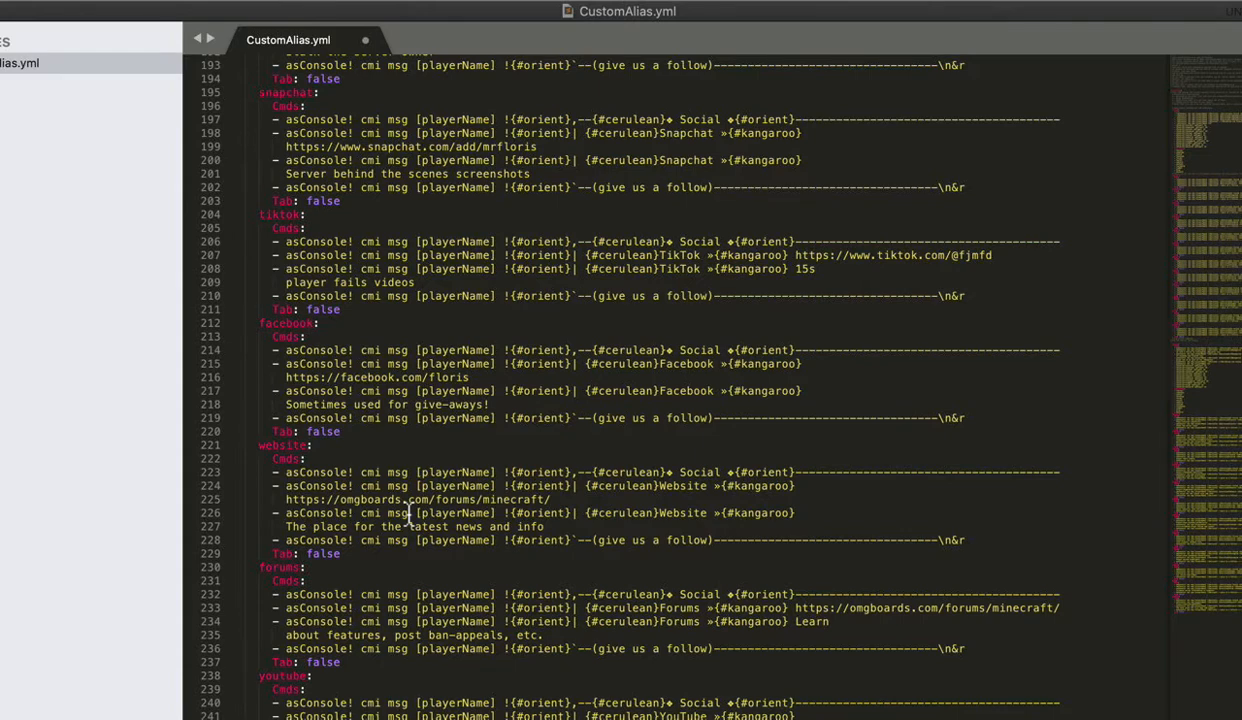
pyautogui.scroll(-3)
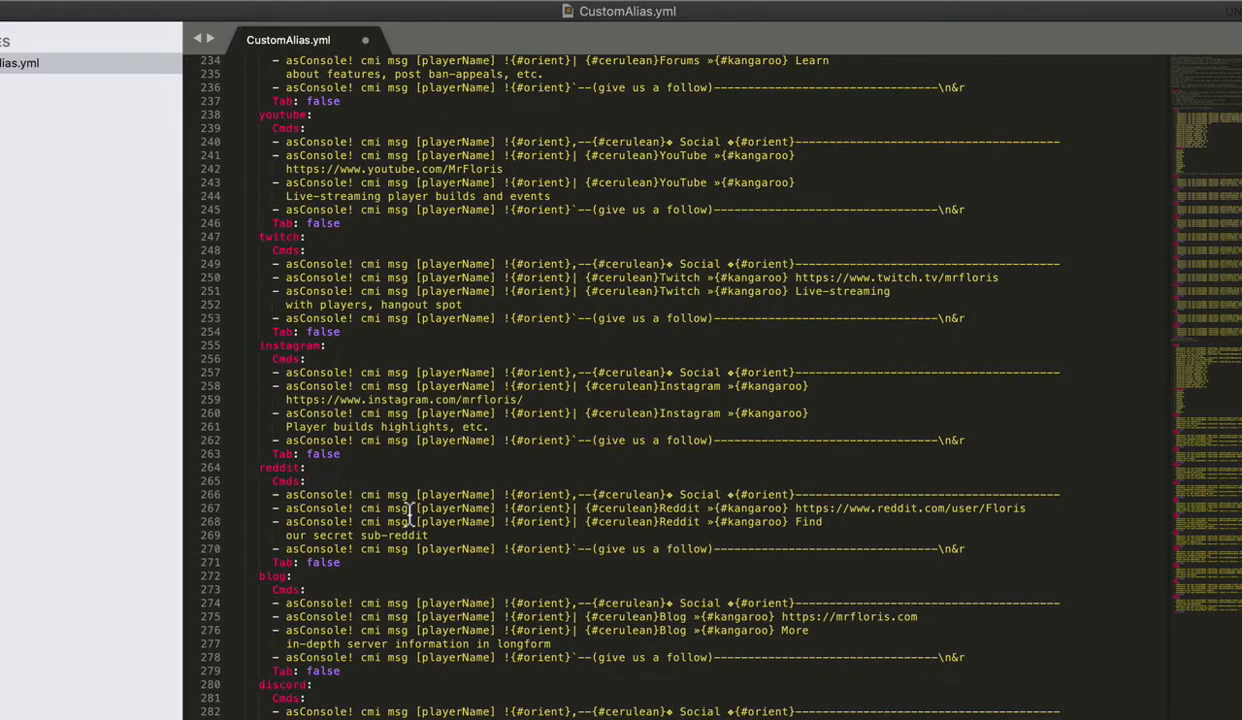
pyautogui.moveTo(378, 568)
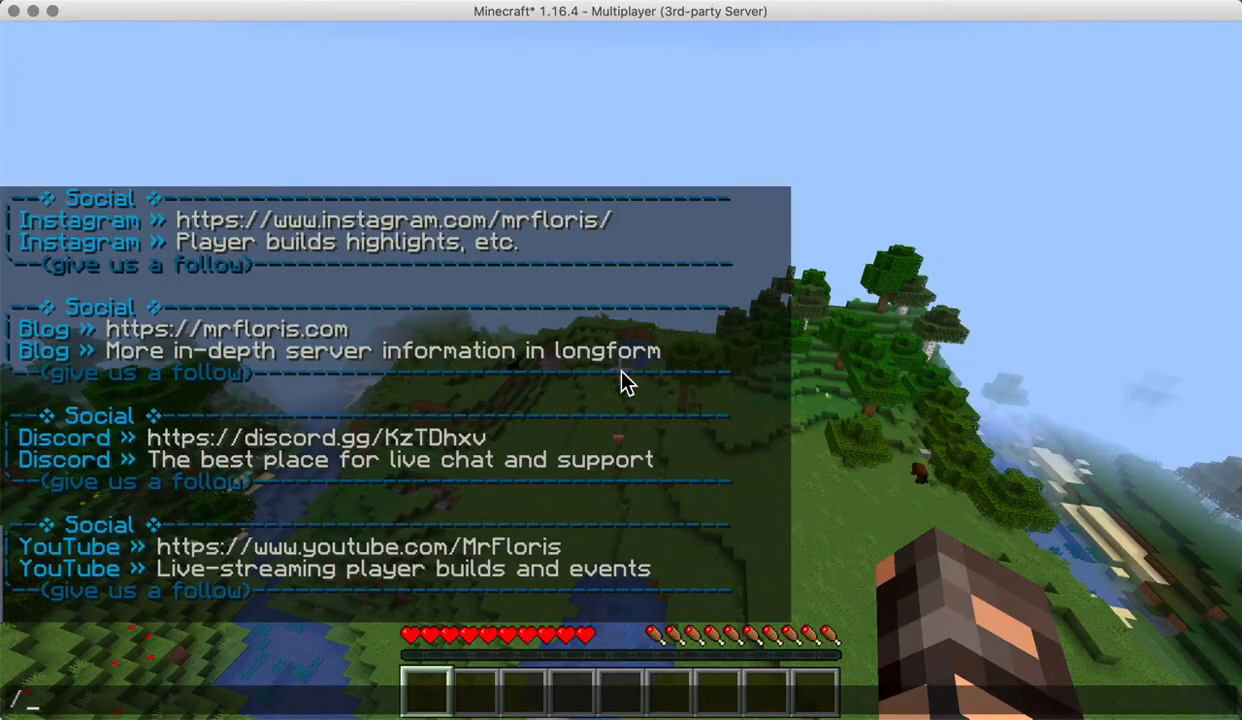
# Step: Reload CMI with /cmi reload, then test the new aliases by typing /discord
pyautogui.write('/cmi reload')
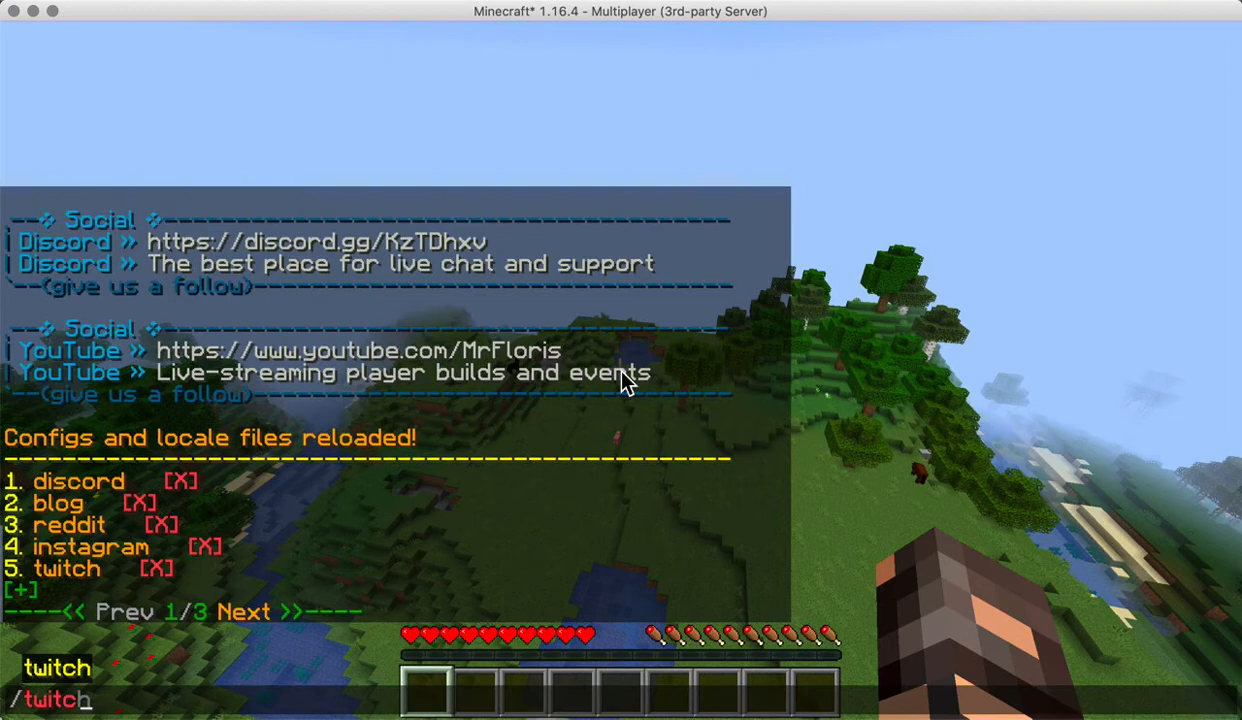
pyautogui.write('/discord')
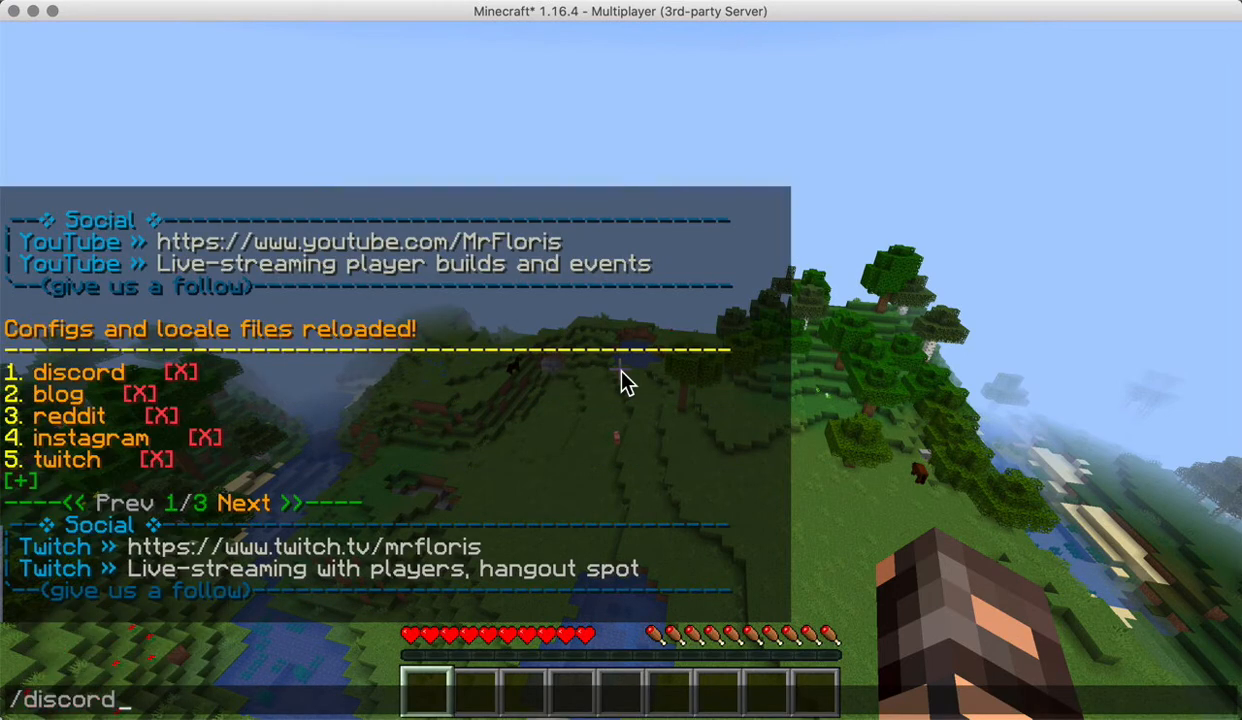